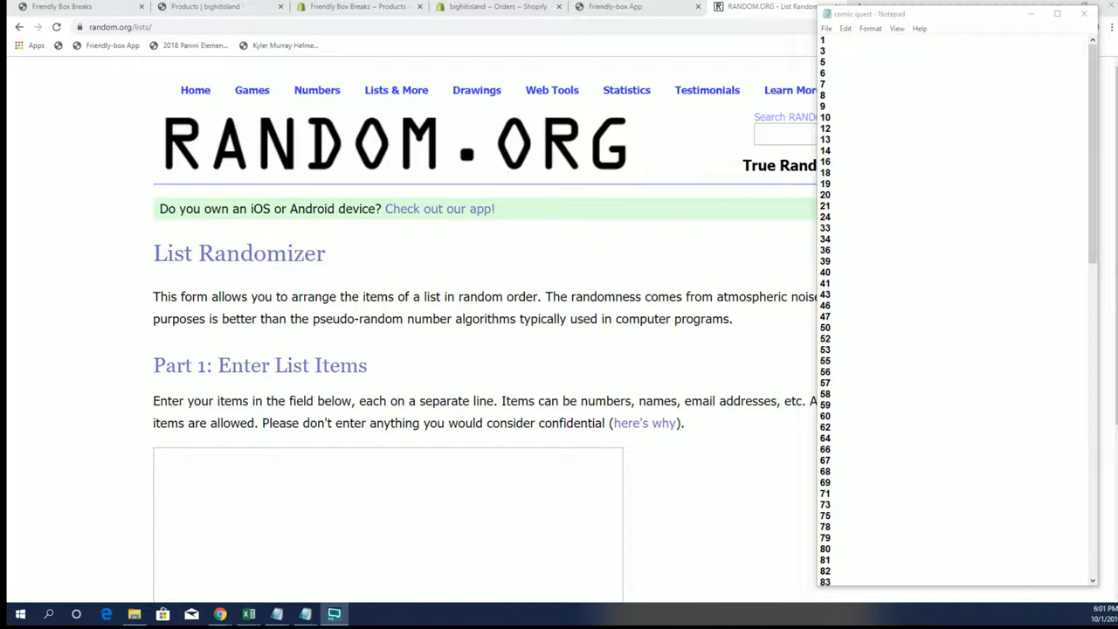
{"action": "mouse_move", "coordinate": [318, 91]}
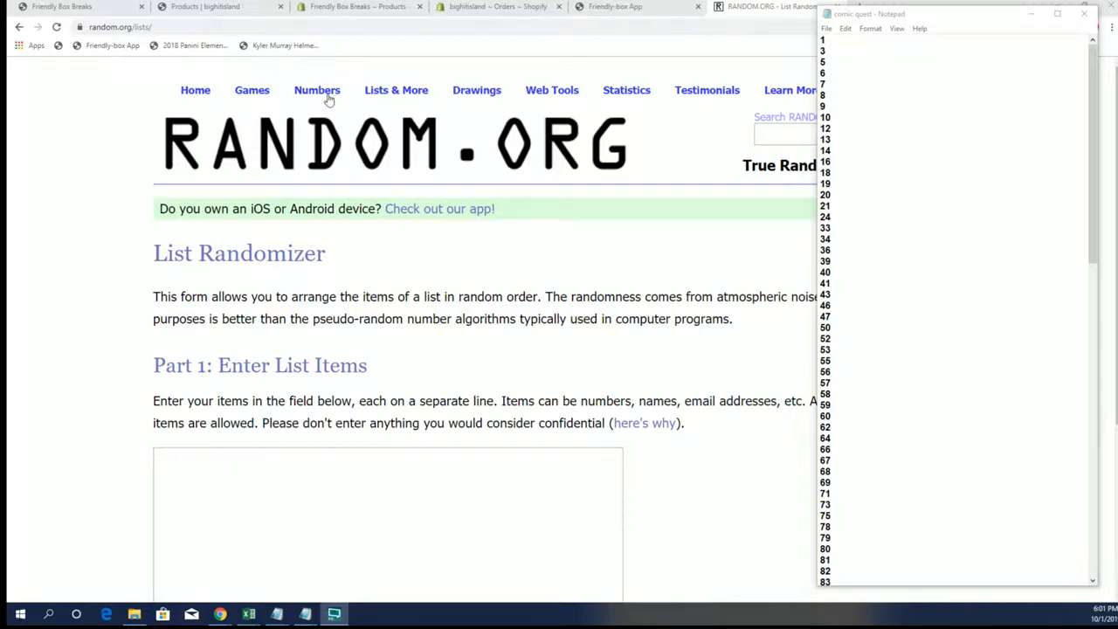
Randomize the 119-item box-number list and reshuffle it until it reports six randomizations
{"action": "scroll", "scroll_direction": "down", "scroll_amount": 3}
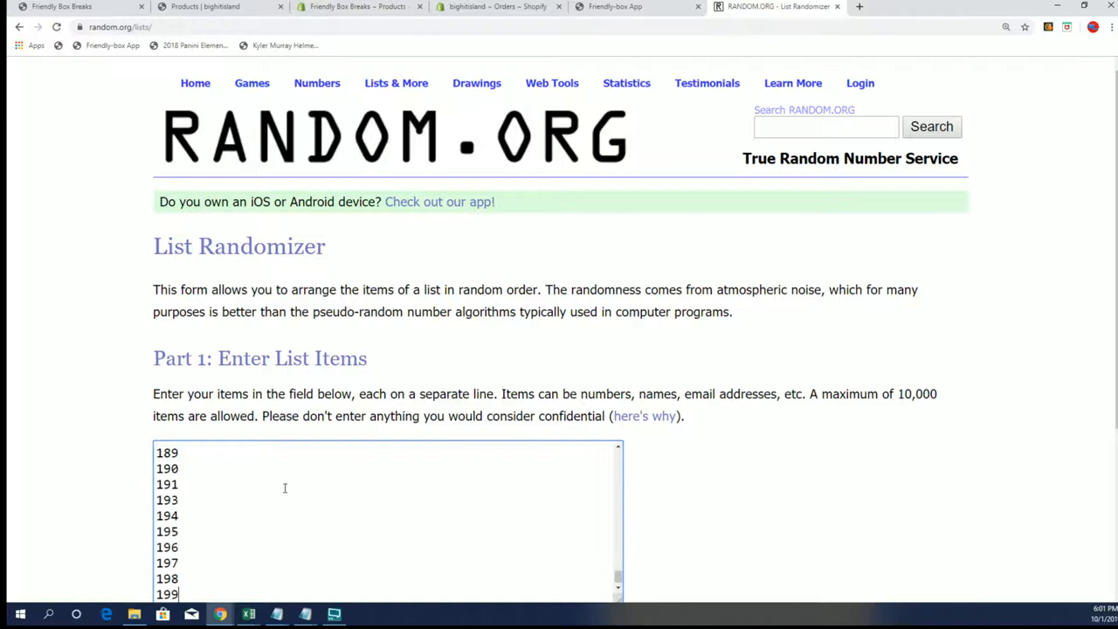
{"action": "scroll", "scroll_direction": "down", "scroll_amount": 3}
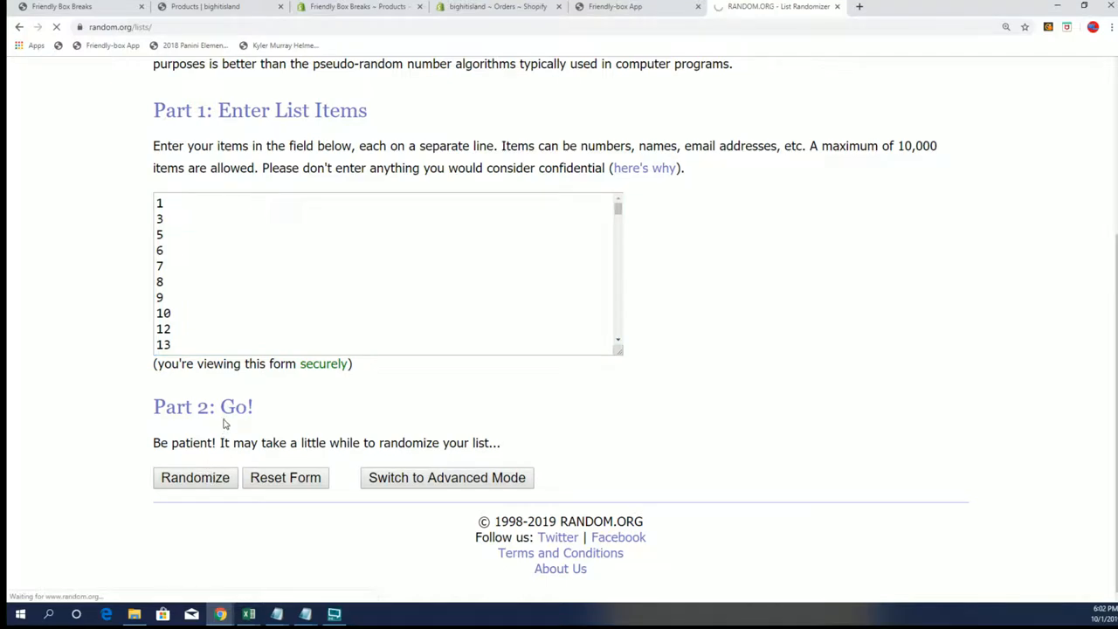
{"action": "left_click", "coordinate": [195, 477]}
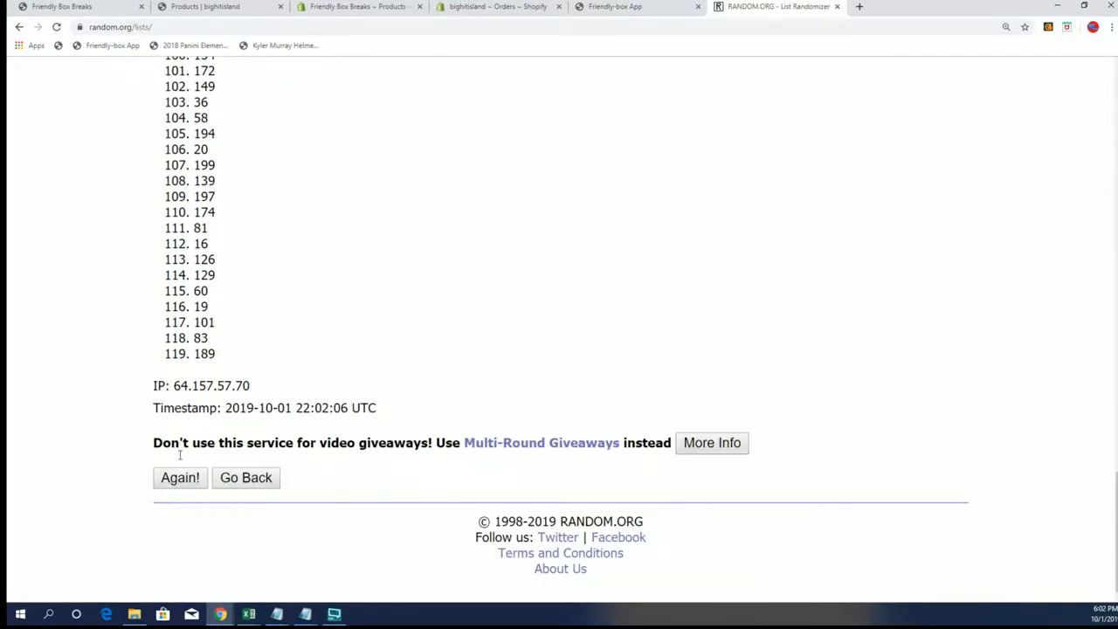
{"action": "left_click", "coordinate": [180, 477]}
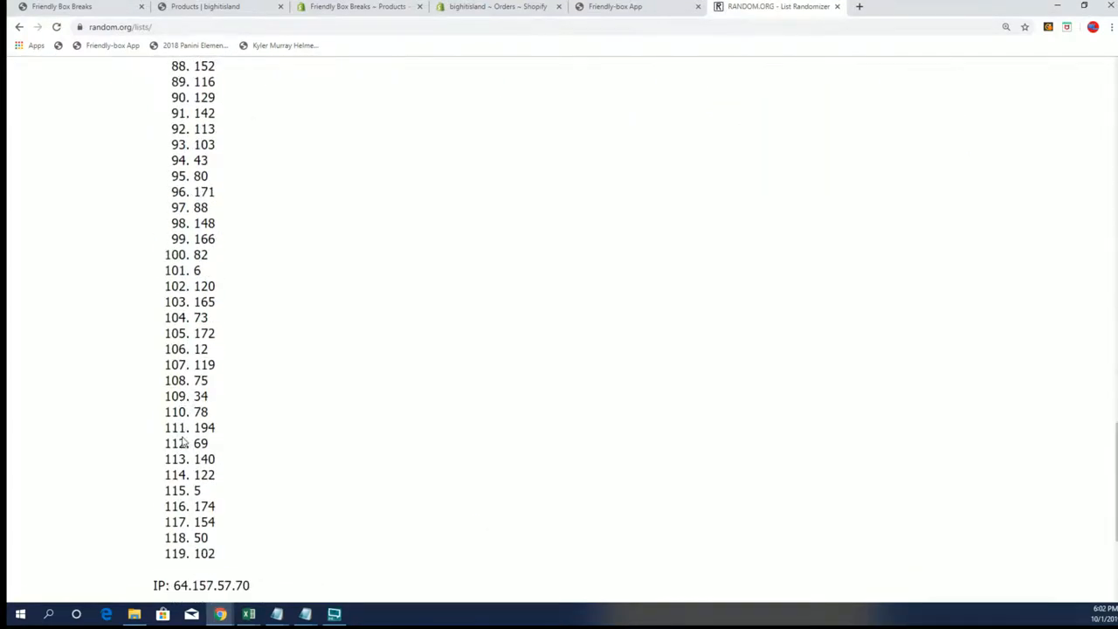
{"action": "scroll", "scroll_direction": "up", "scroll_amount": 3}
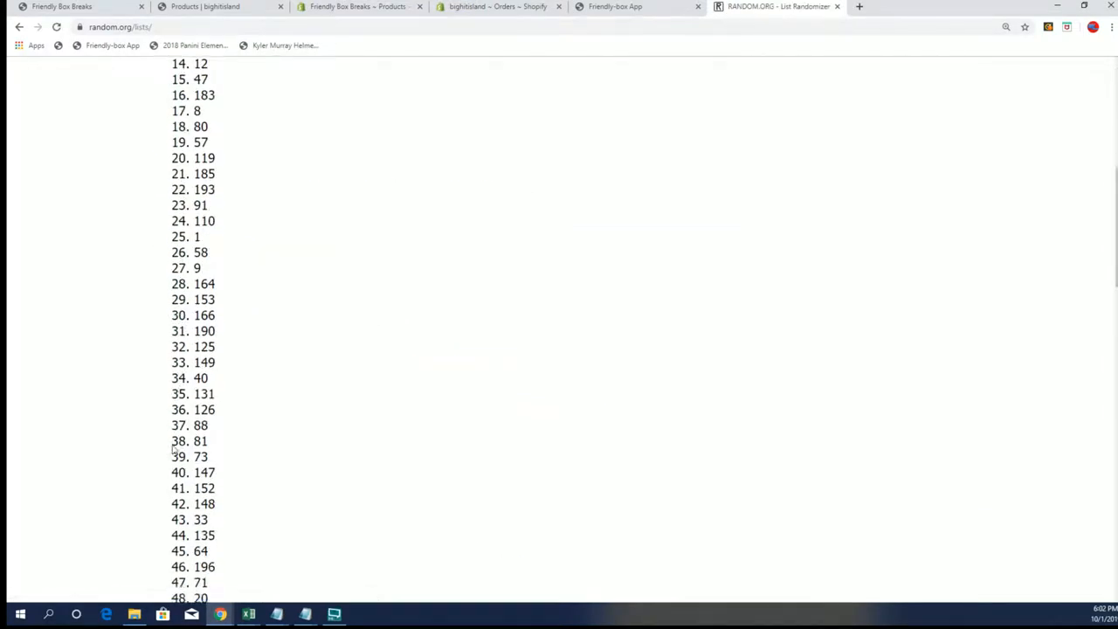
{"action": "left_click", "coordinate": [180, 479]}
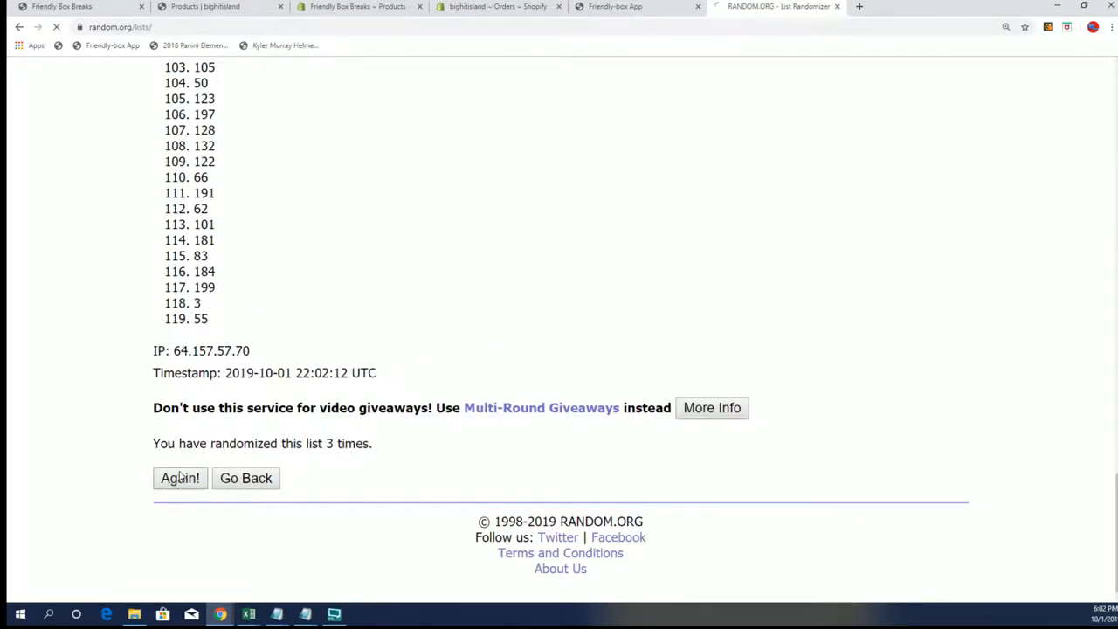
{"action": "left_click", "coordinate": [180, 479]}
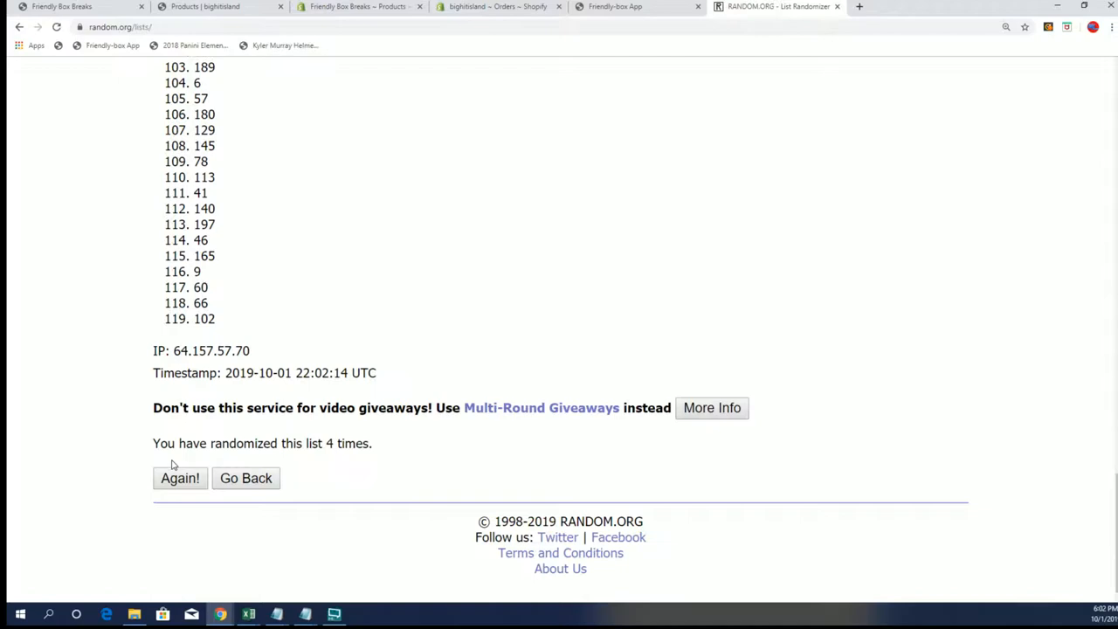
{"action": "left_click", "coordinate": [180, 478]}
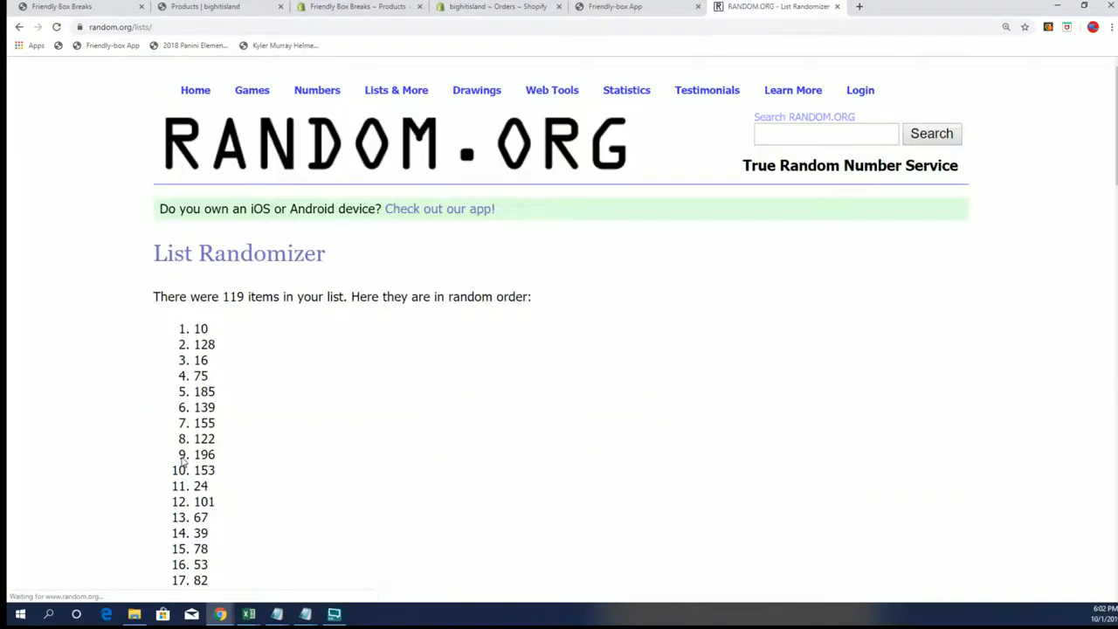
{"action": "scroll", "scroll_direction": "down", "scroll_amount": 3}
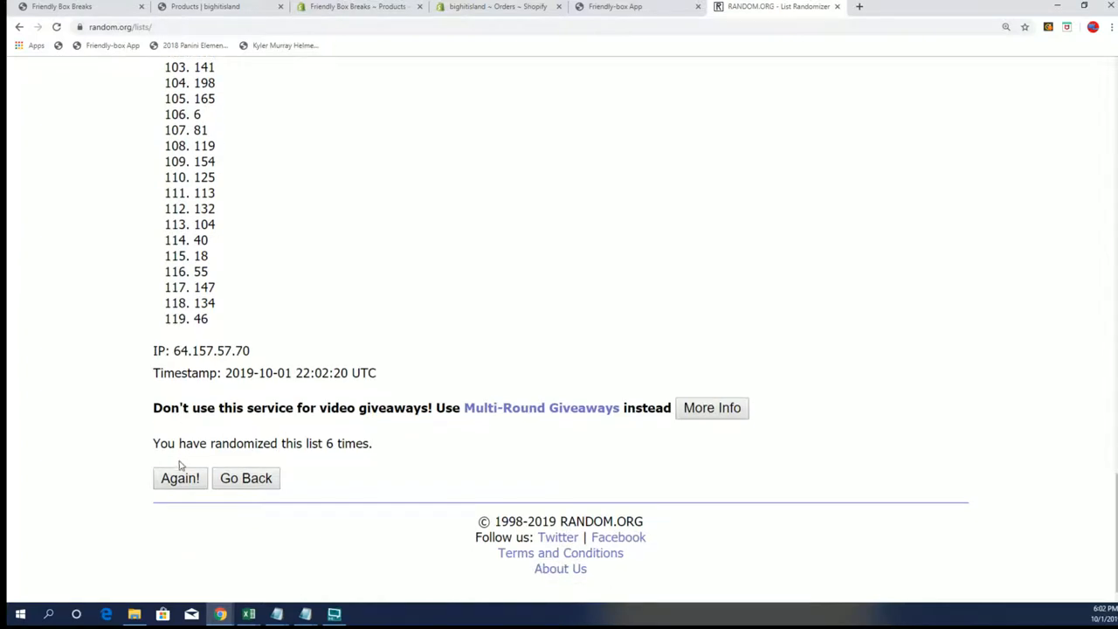
{"action": "left_click", "coordinate": [180, 479]}
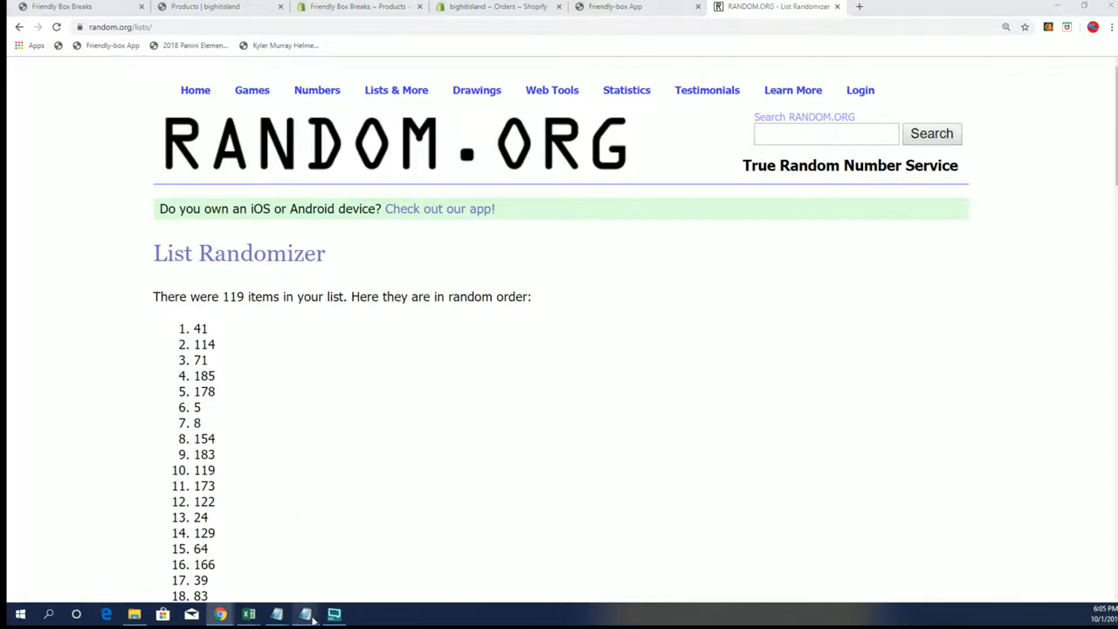
Copy the full number list from Notepad into a fresh List Randomizer form via Lists & More
{"action": "left_click", "coordinate": [304, 615]}
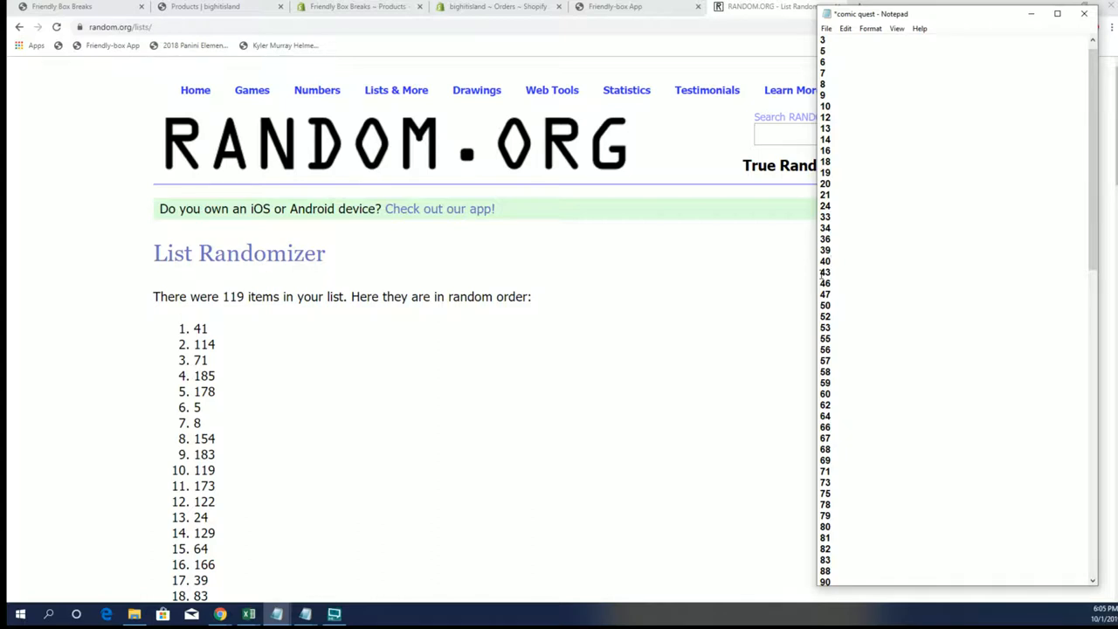
{"action": "scroll", "scroll_direction": "down", "scroll_amount": 3}
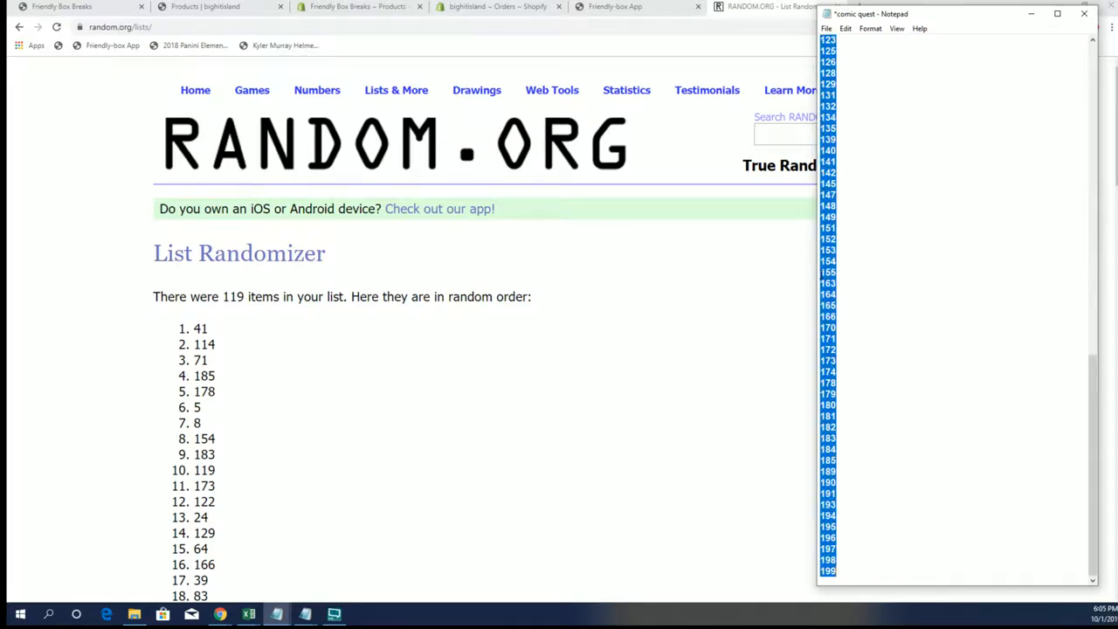
{"action": "left_click", "coordinate": [395, 90]}
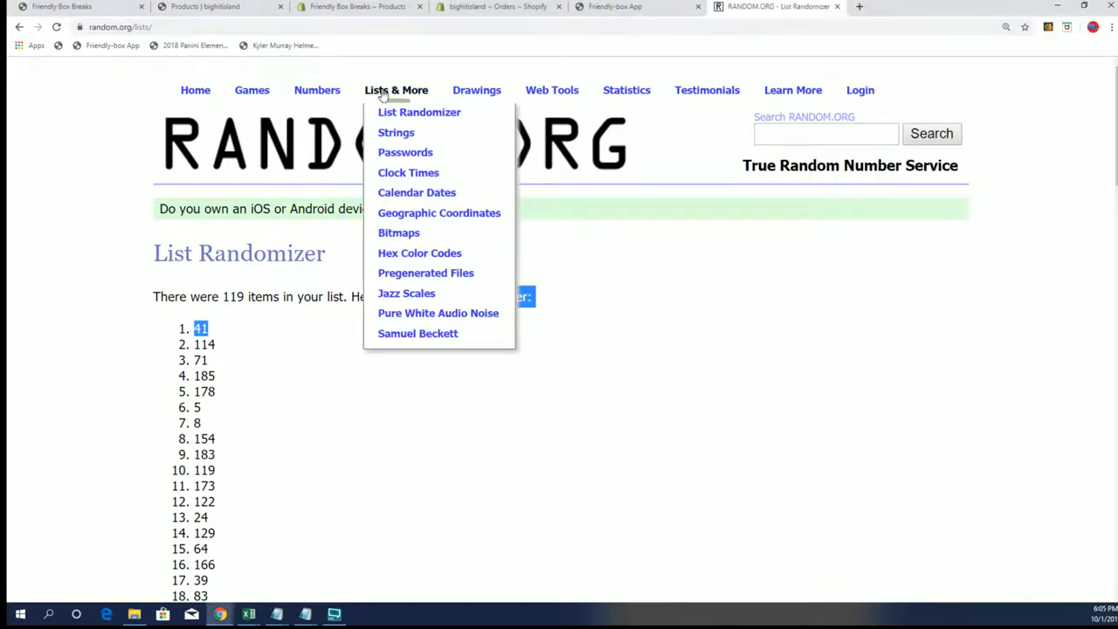
{"action": "left_click", "coordinate": [419, 112]}
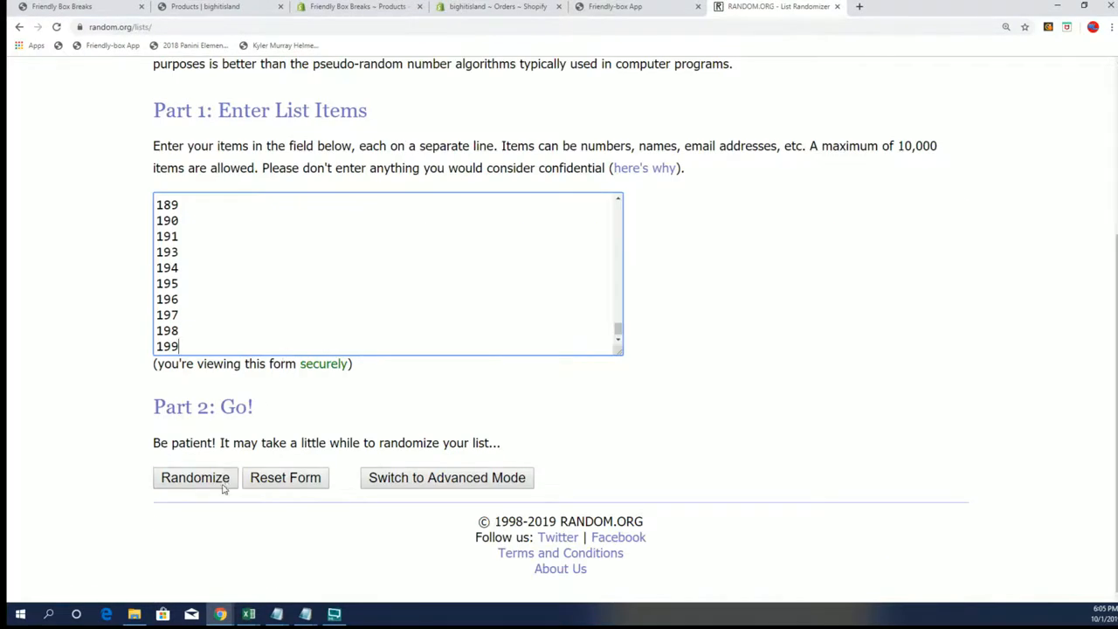
Randomize the 118-item list and reshuffle it seven times, ending with 43, 19, 62 on top
{"action": "left_click", "coordinate": [196, 477]}
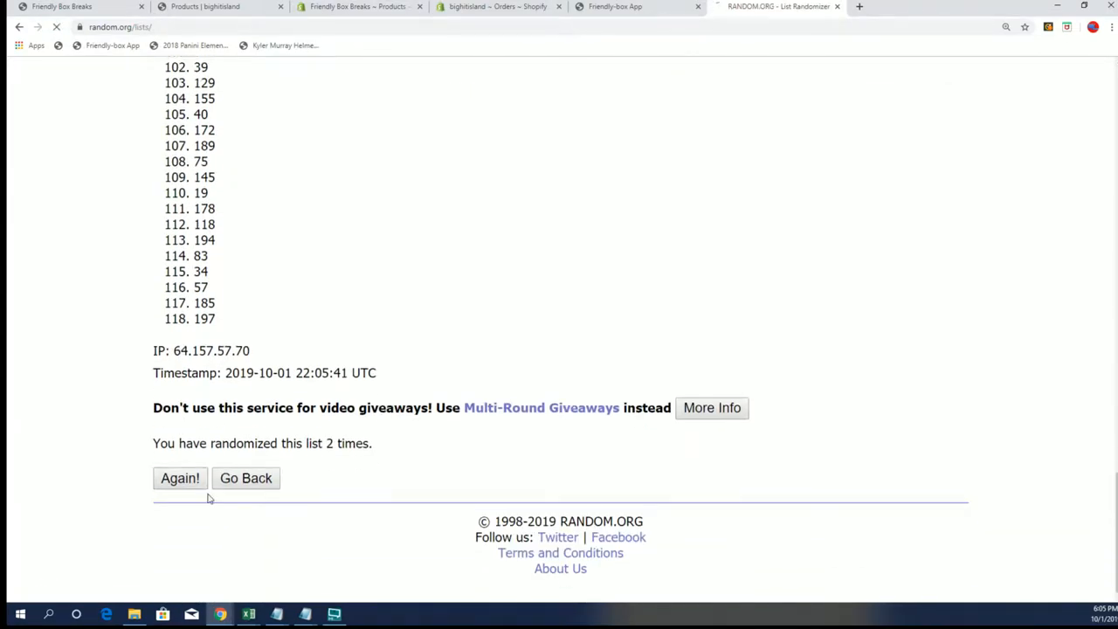
{"action": "left_click", "coordinate": [180, 479]}
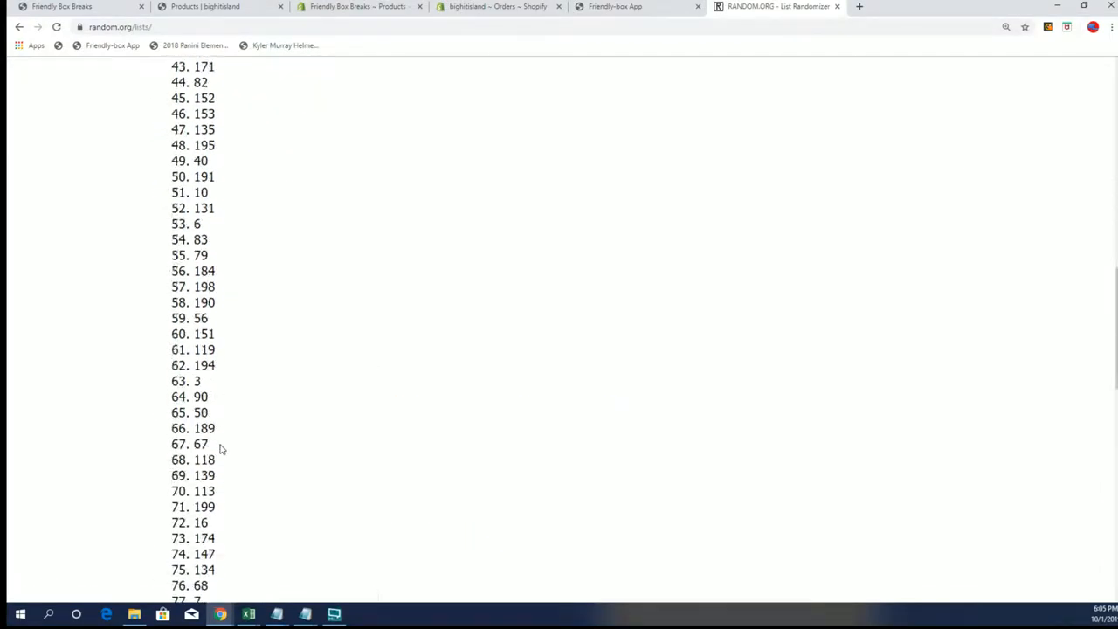
{"action": "left_click", "coordinate": [182, 479]}
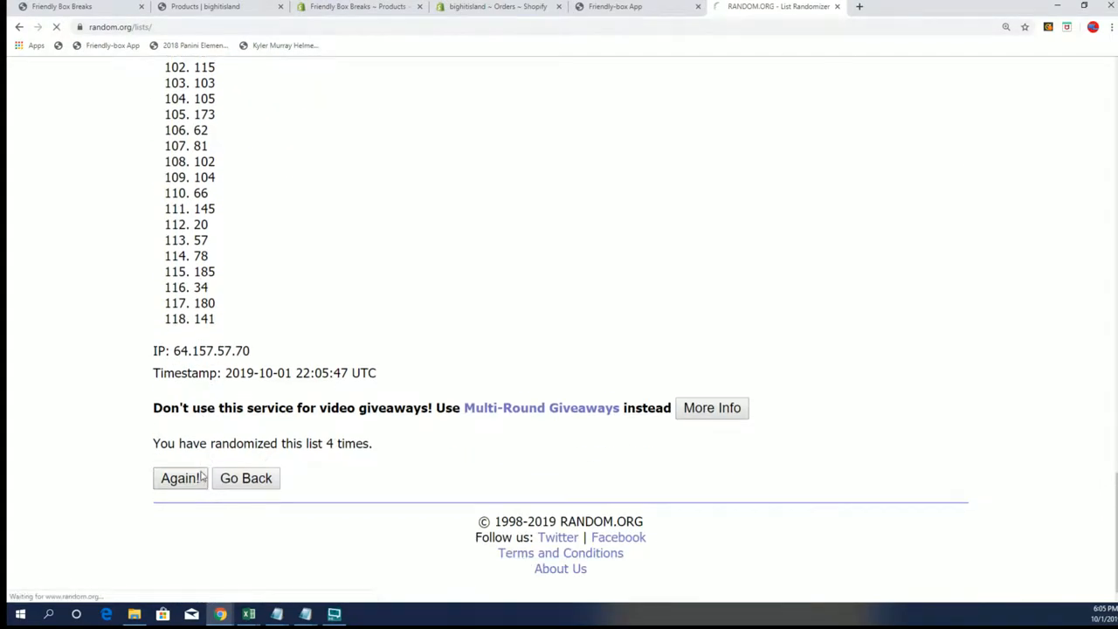
{"action": "left_click", "coordinate": [180, 479]}
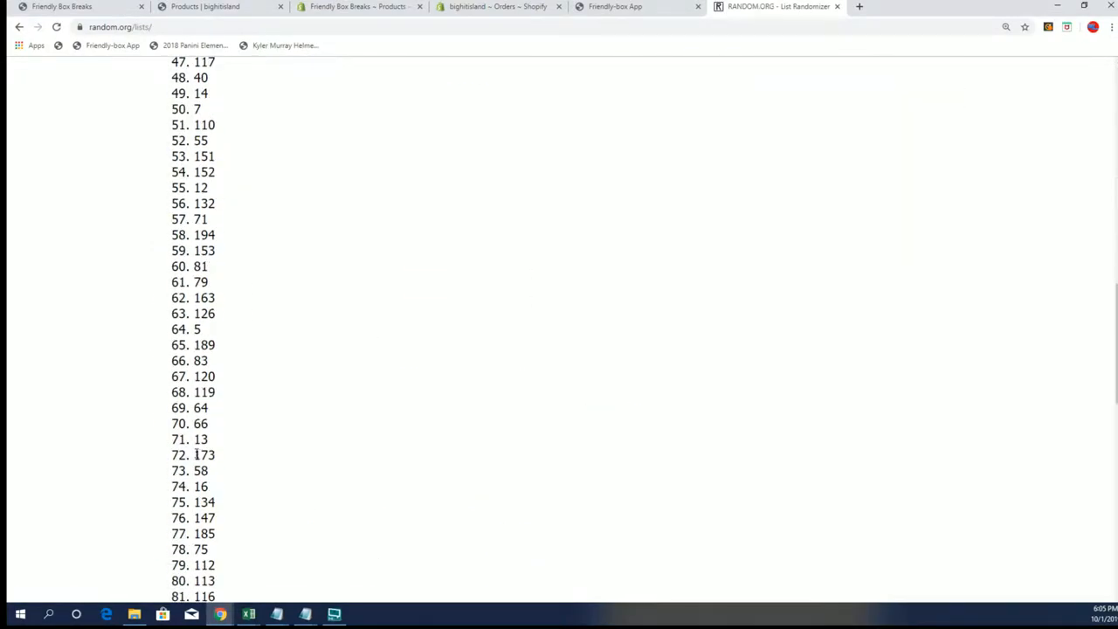
{"action": "left_click", "coordinate": [179, 523]}
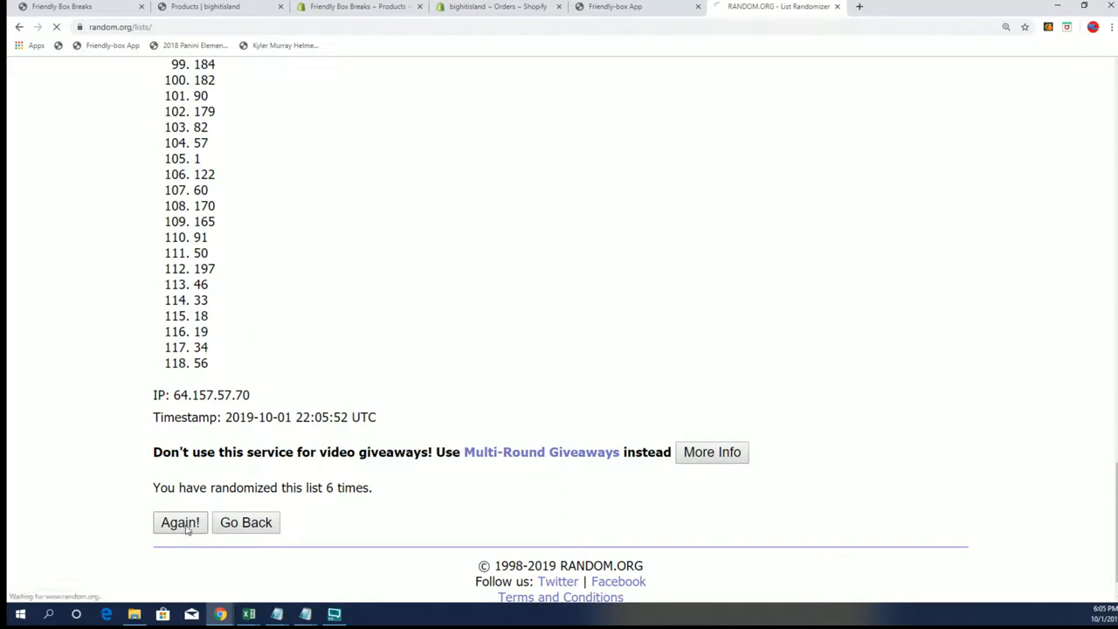
{"action": "left_click", "coordinate": [180, 523]}
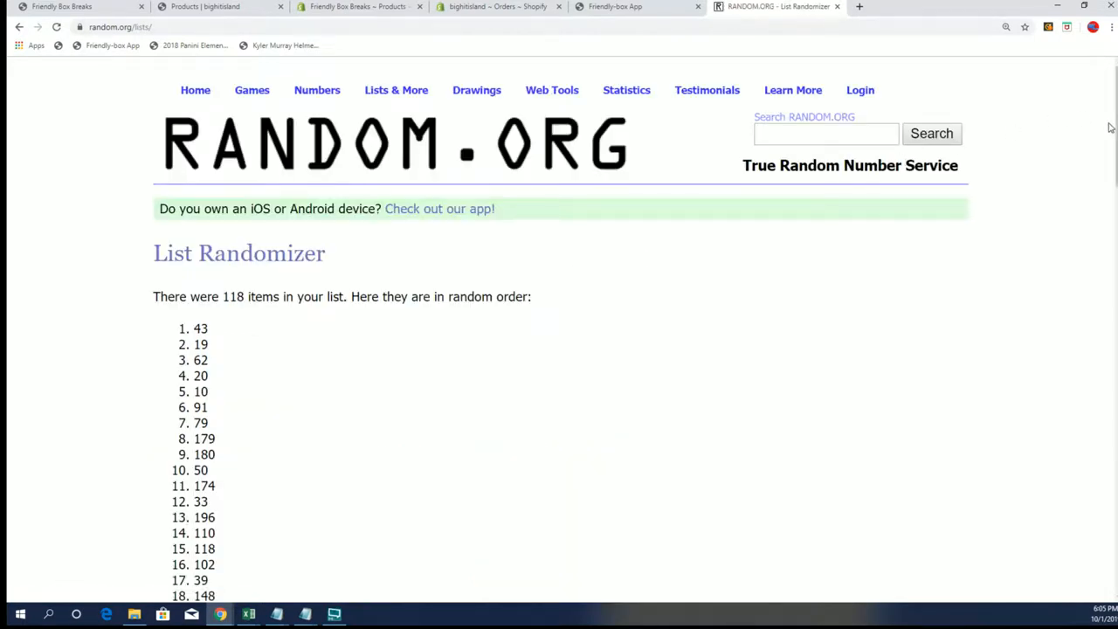
Review the shuffled result and bring up the Excel owner–character spreadsheet
{"action": "scroll", "scroll_direction": "down", "scroll_amount": 3}
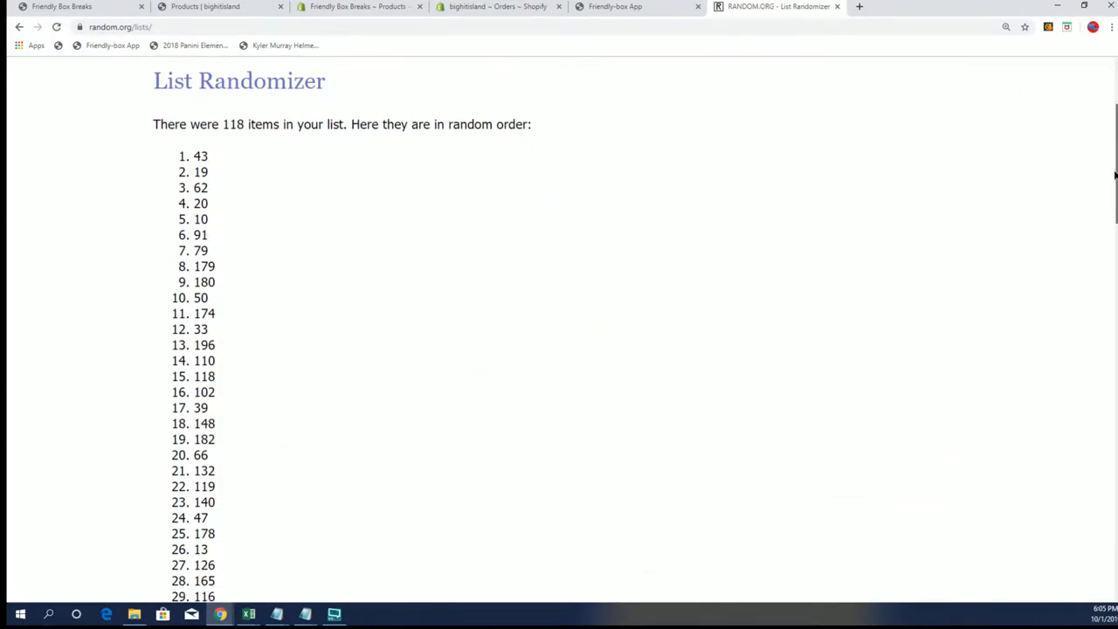
{"action": "scroll", "scroll_direction": "down", "scroll_amount": 3}
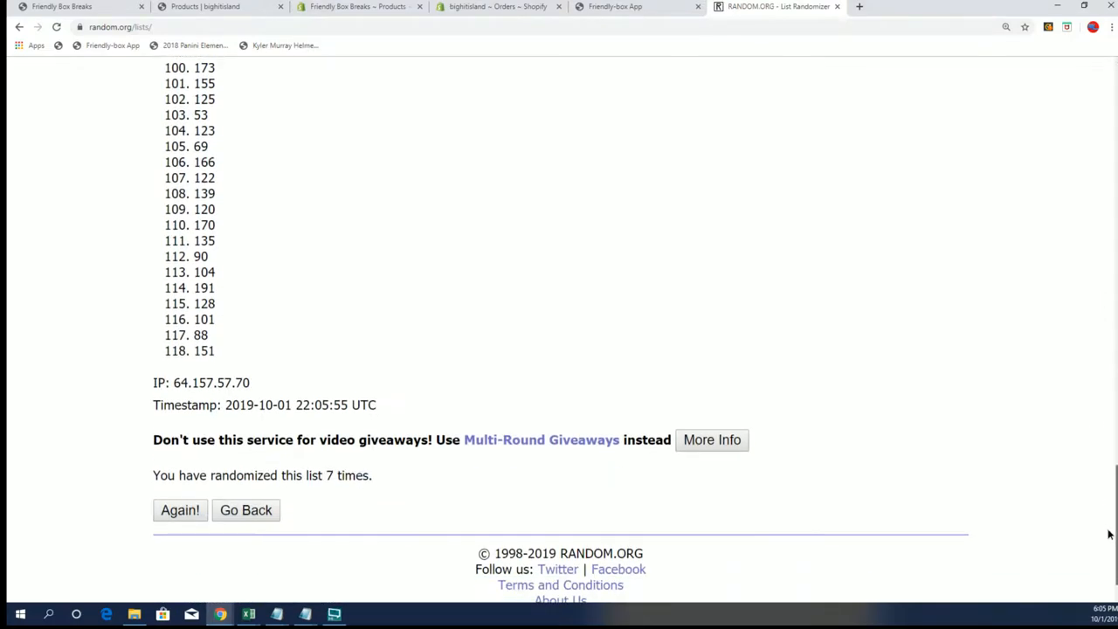
{"action": "left_click", "coordinate": [180, 510]}
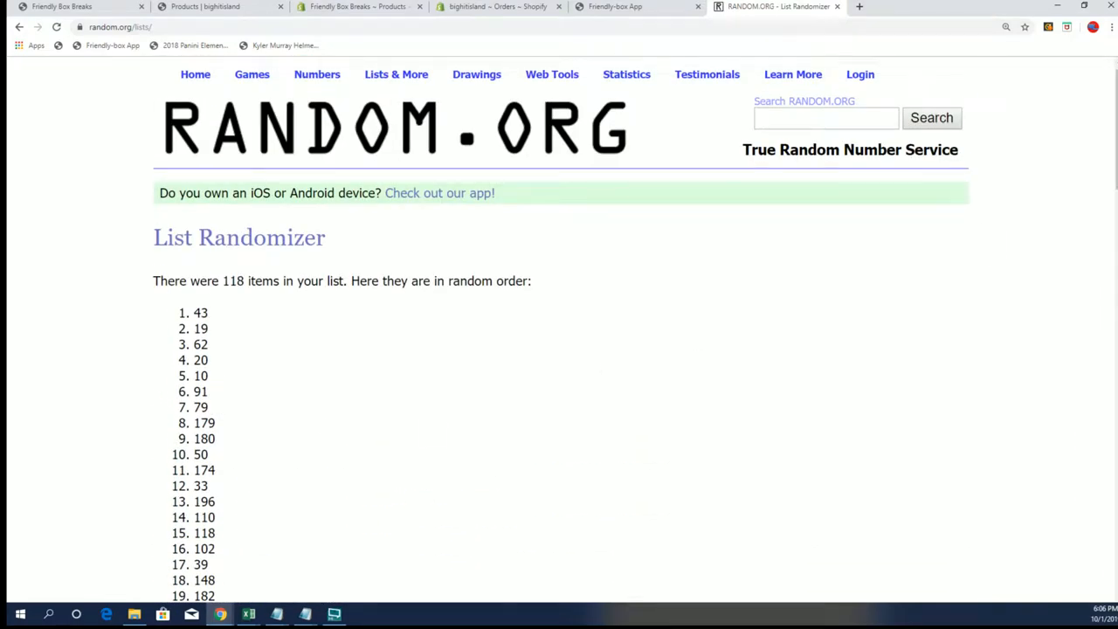
{"action": "left_click", "coordinate": [248, 615]}
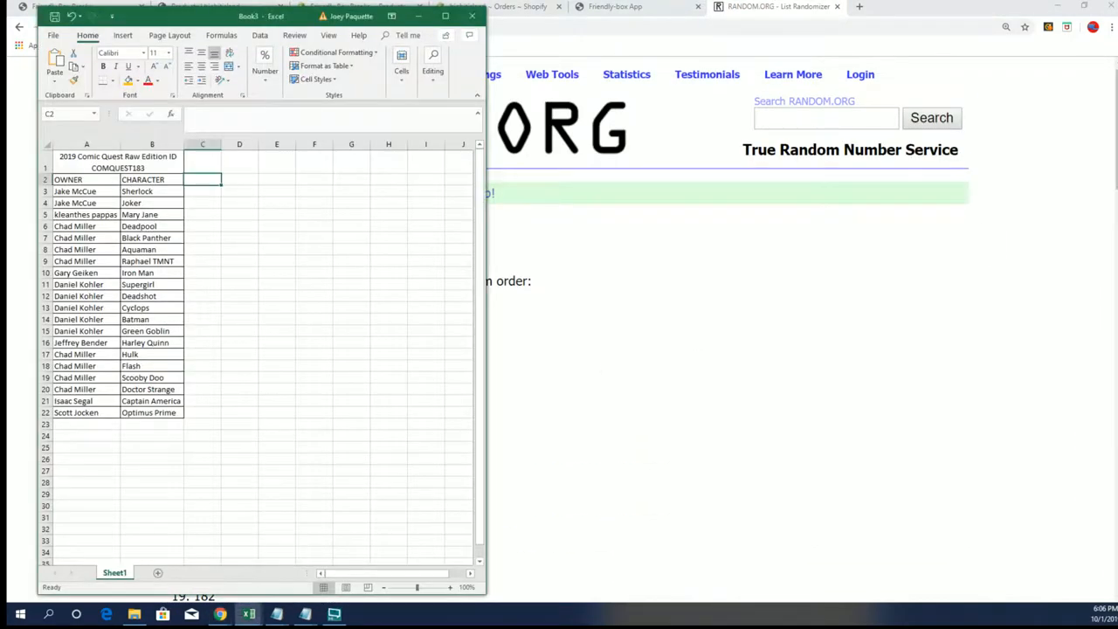